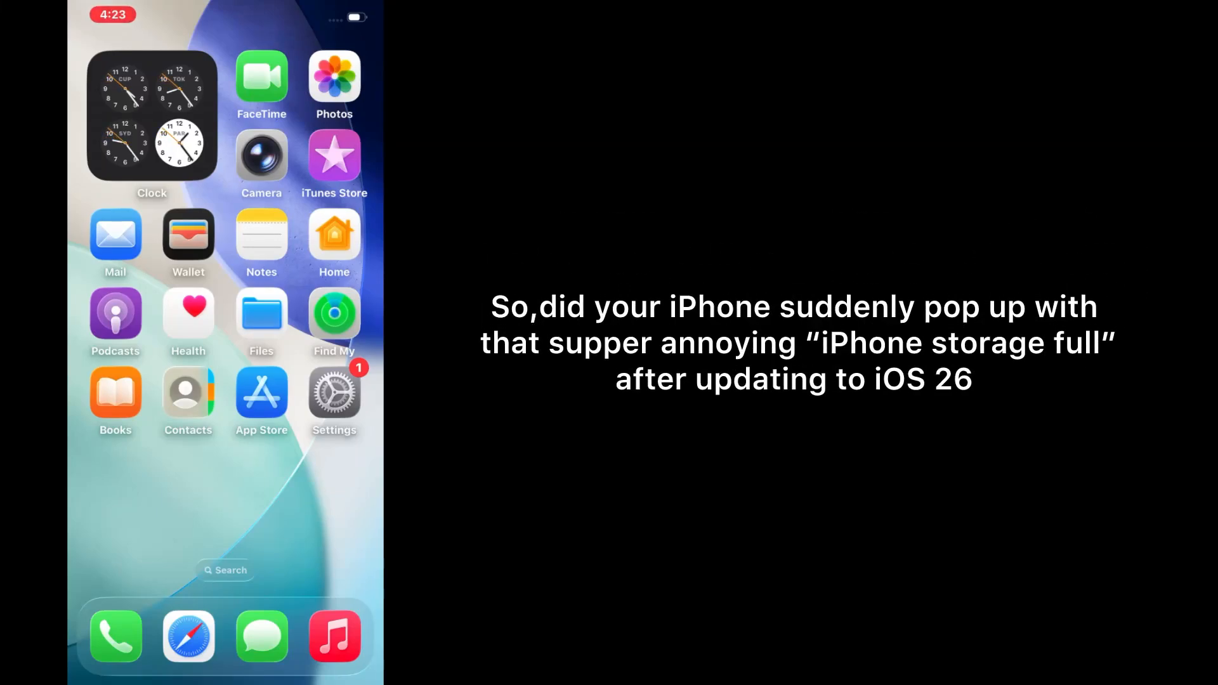
Clear all Safari history and website data from Safari settings
{"action": "scroll", "scroll_direction": "left", "scroll_amount": 3}
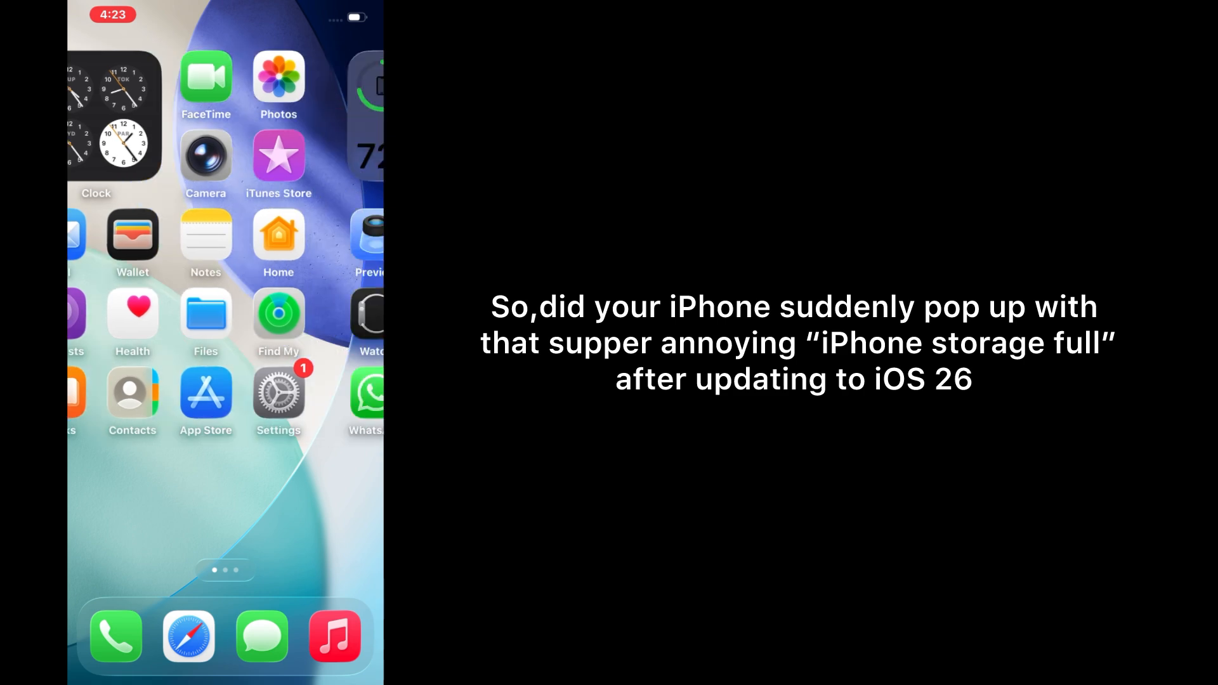
{"action": "scroll", "scroll_direction": "left", "scroll_amount": 3}
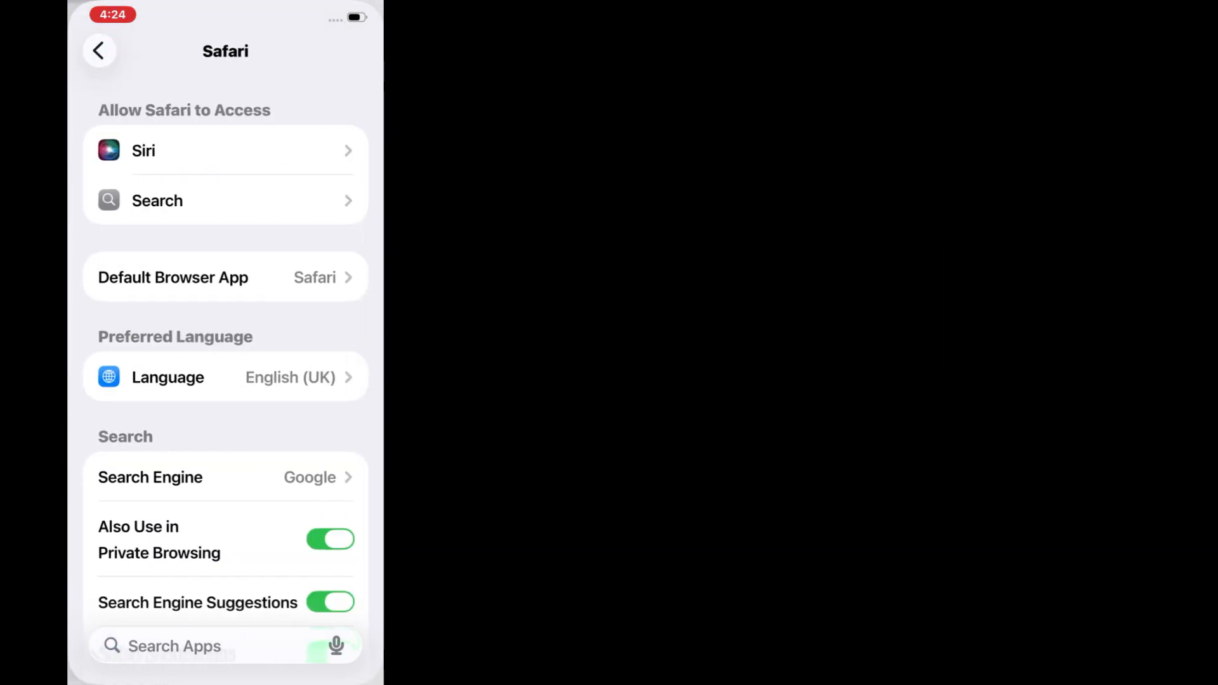
{"action": "scroll", "scroll_direction": "down", "scroll_amount": 3}
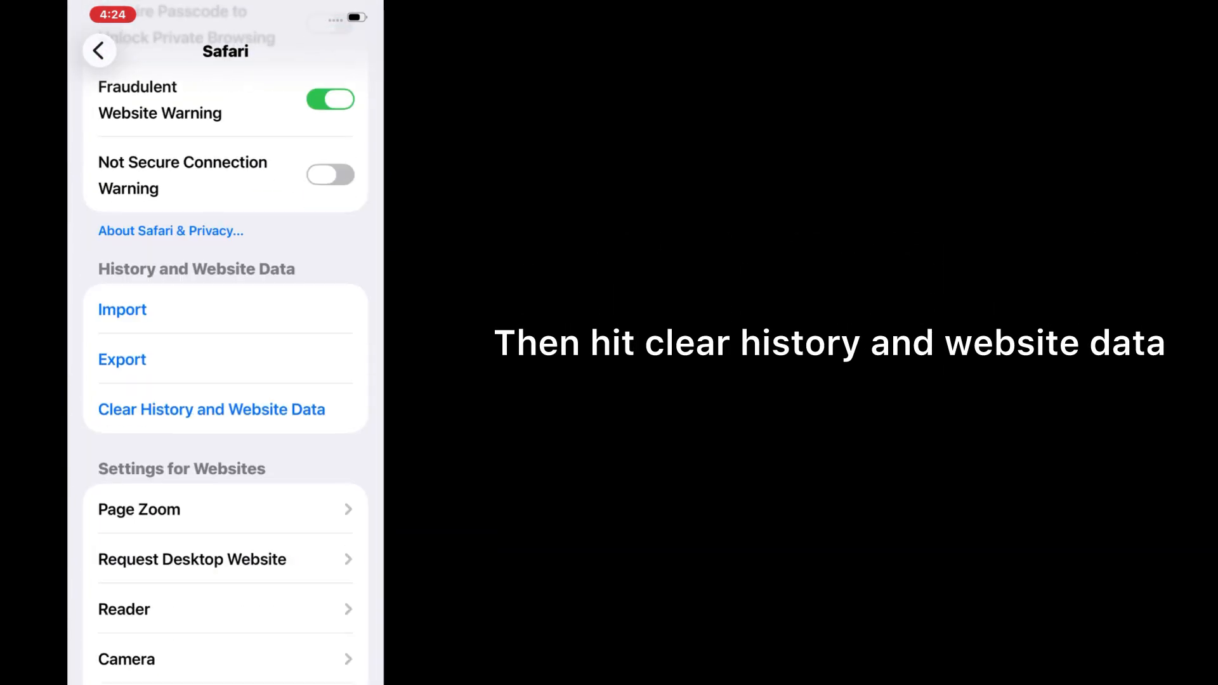
{"action": "left_click", "coordinate": [211, 409]}
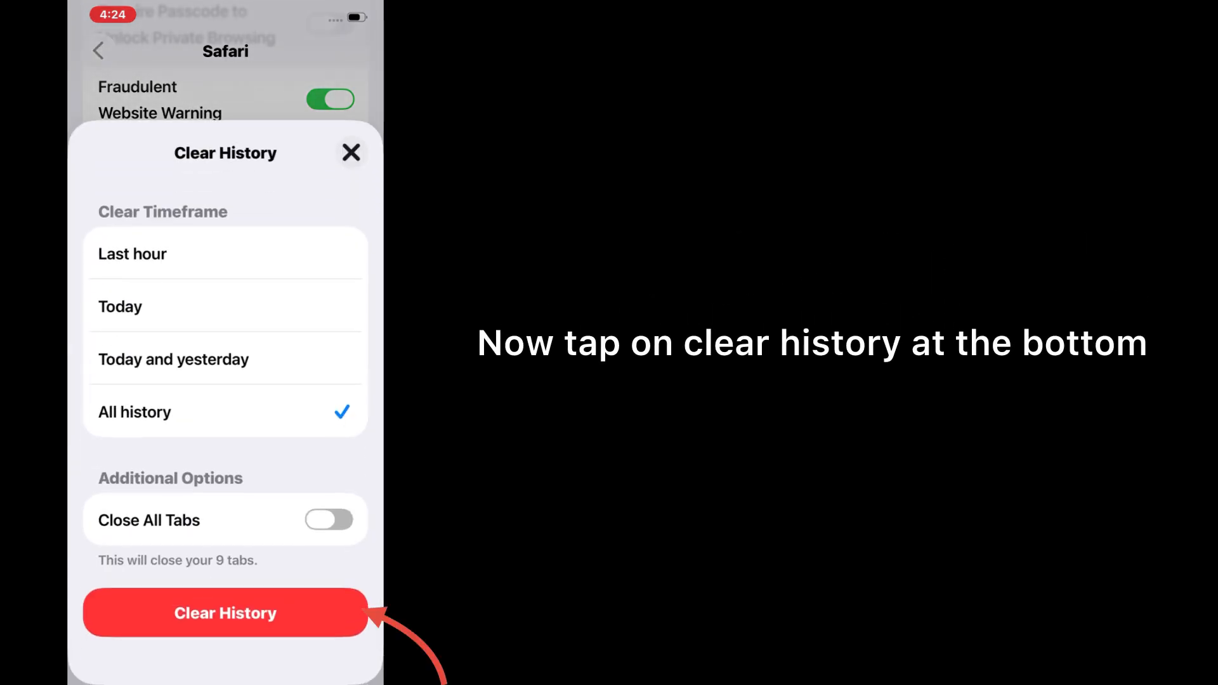
{"action": "left_click", "coordinate": [225, 613]}
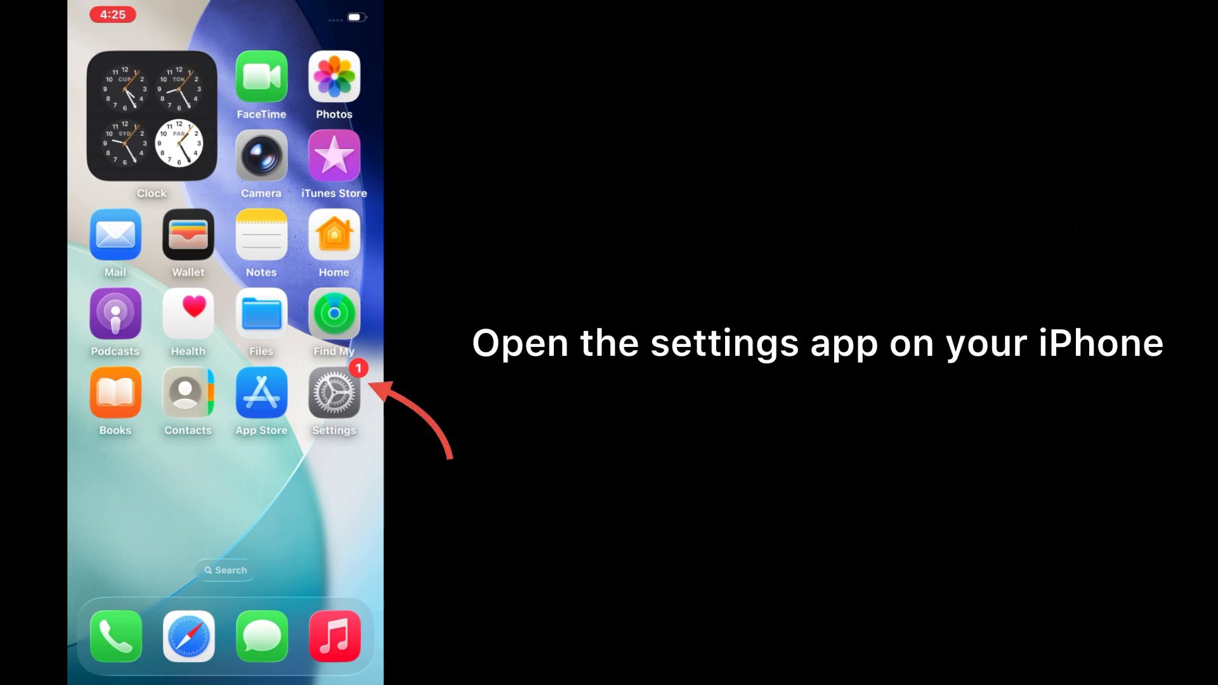
Navigate through Apple Account and iCloud's See All list to the iCloud Photos page
{"action": "left_click", "coordinate": [333, 393]}
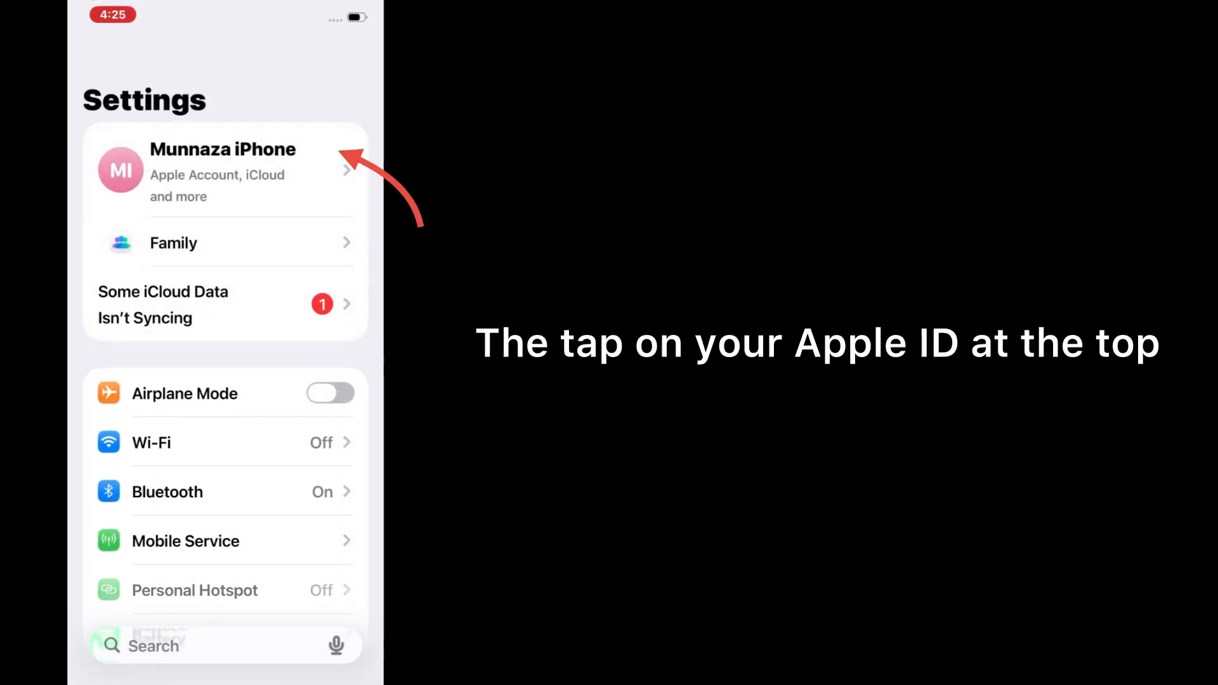
{"action": "left_click", "coordinate": [222, 172]}
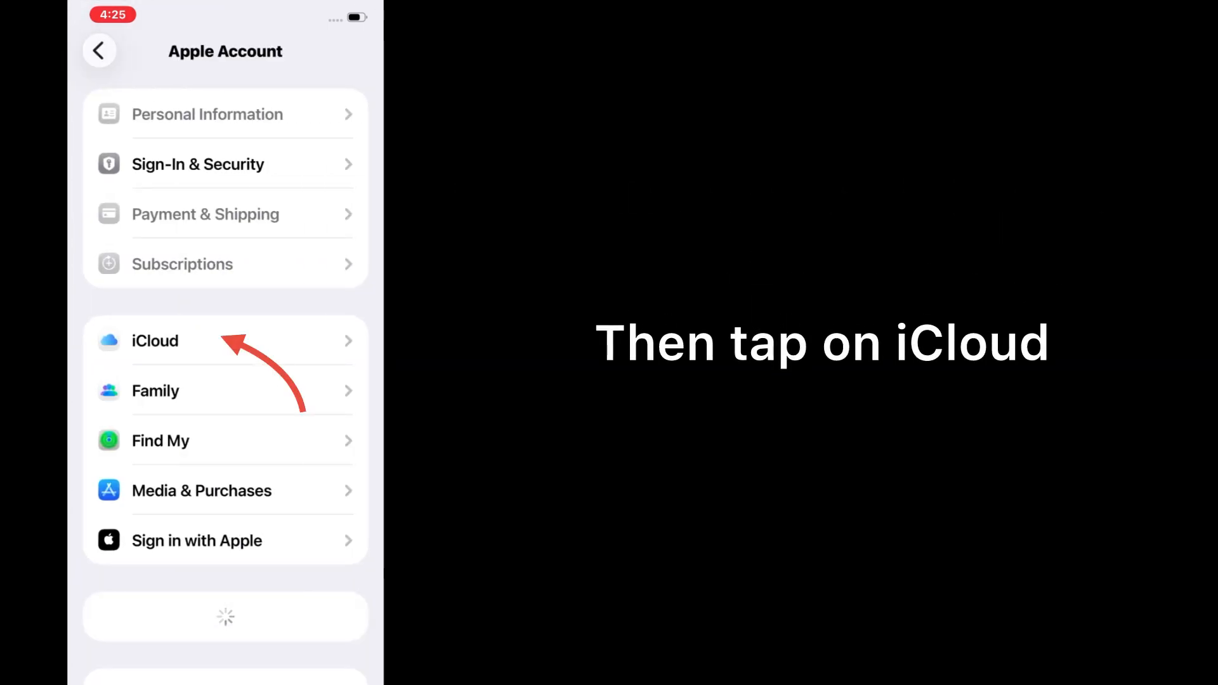
{"action": "left_click", "coordinate": [155, 341]}
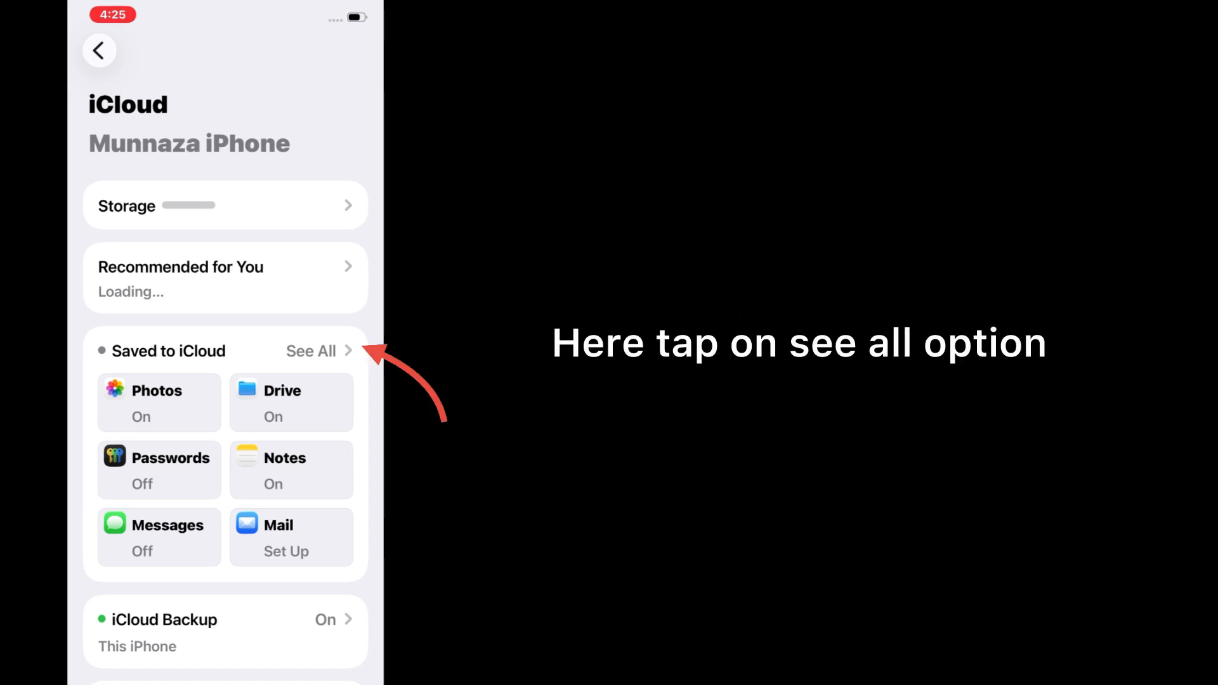
{"action": "left_click", "coordinate": [311, 350]}
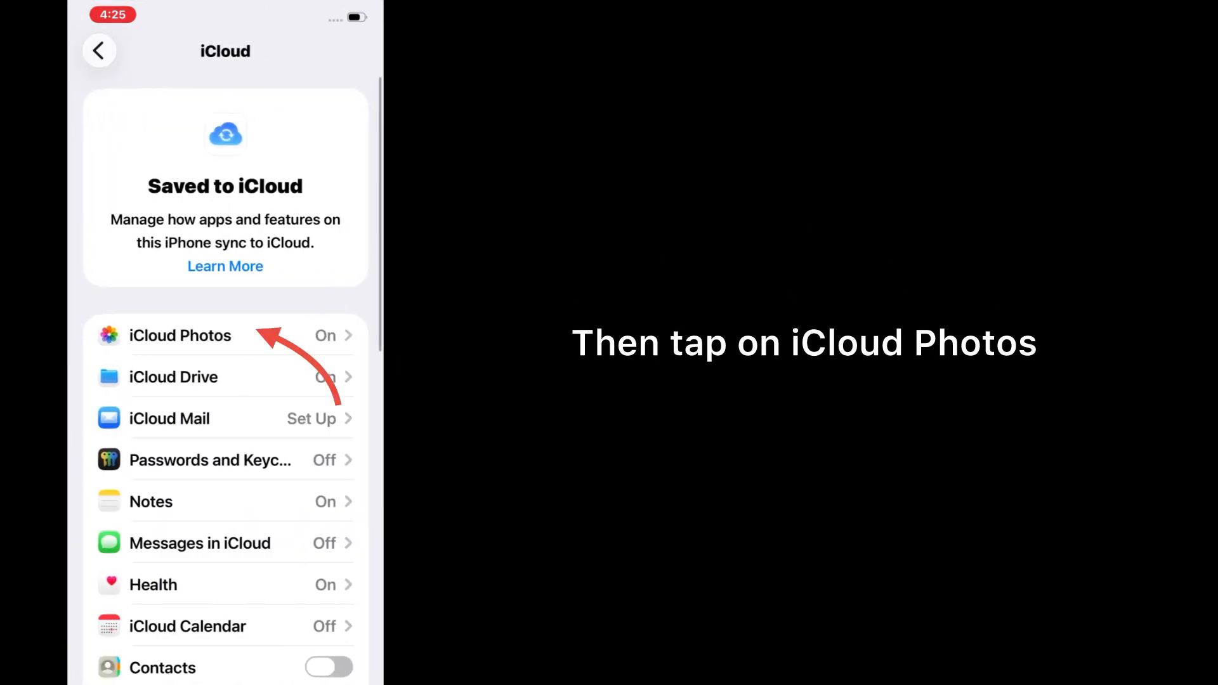
{"action": "left_click", "coordinate": [180, 335]}
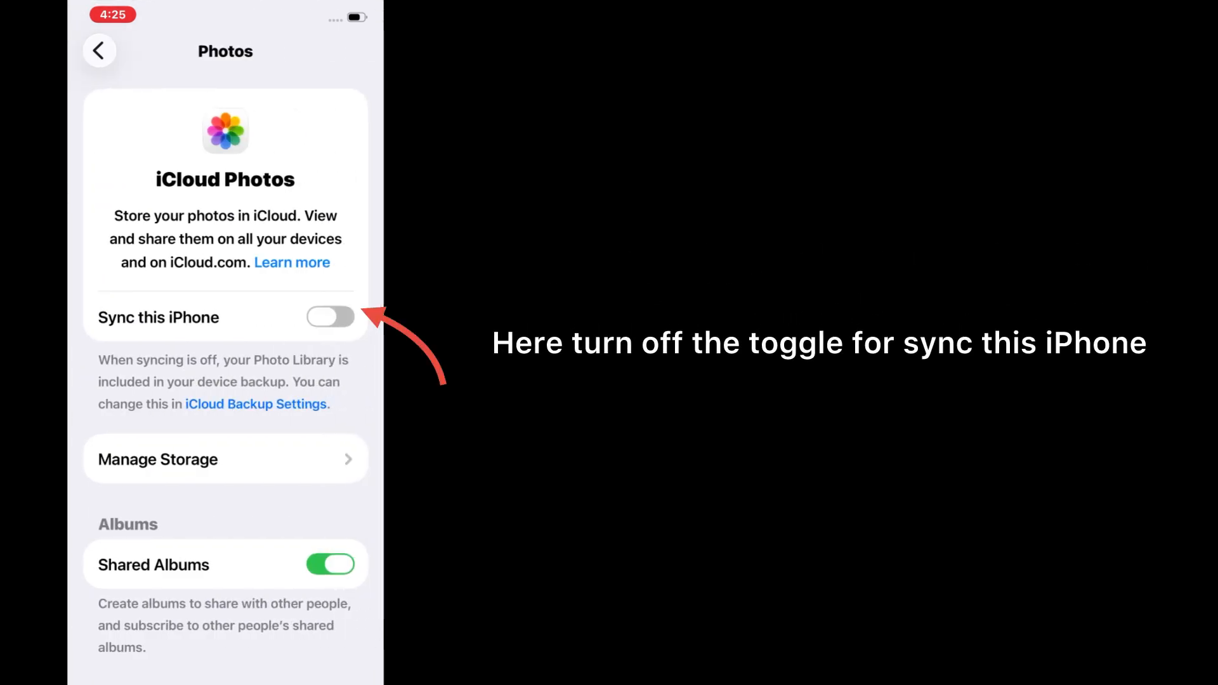
Switch off the Sync this iPhone toggle for iCloud Photos
{"action": "left_click", "coordinate": [331, 317]}
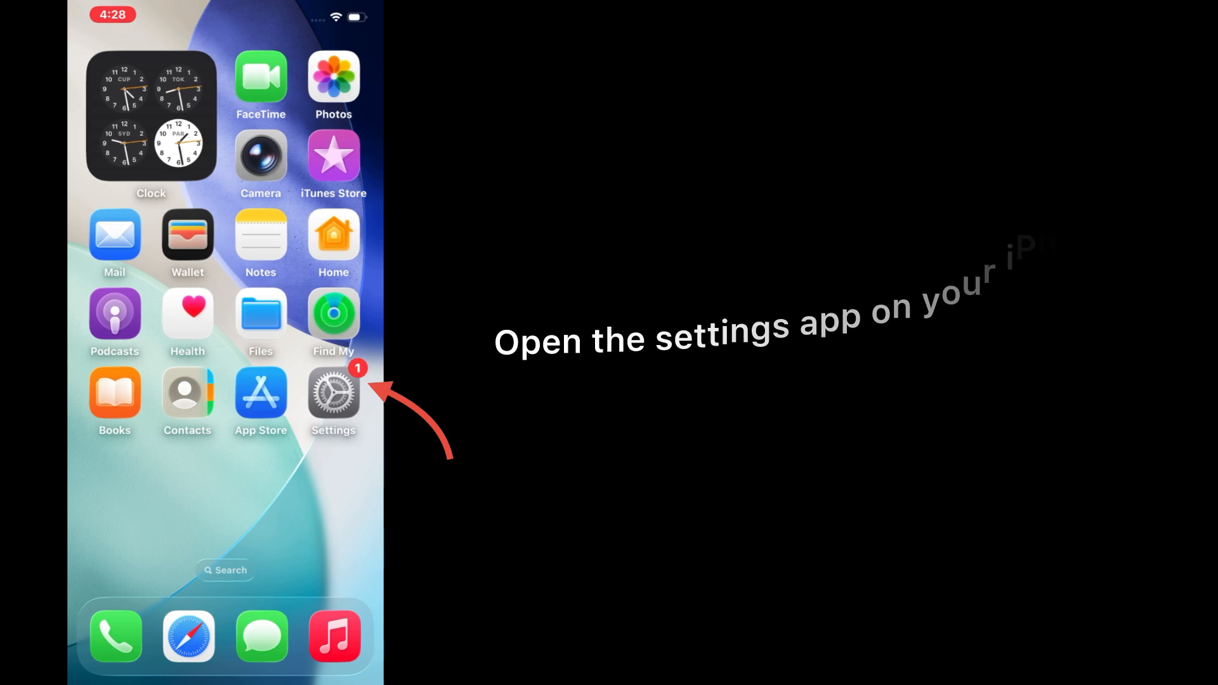
Empty the Recently Deleted album from General > iPhone Storage, freeing about 463.4 MB
{"action": "left_click", "coordinate": [333, 392]}
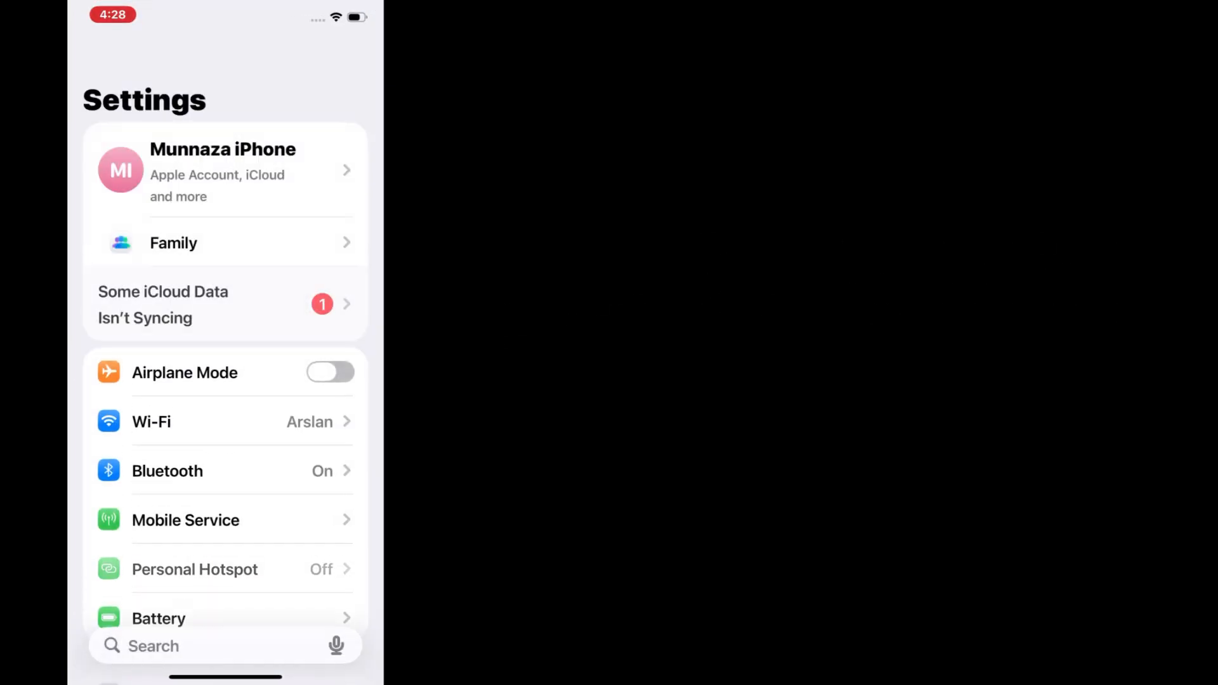
{"action": "scroll", "scroll_direction": "down", "scroll_amount": 3}
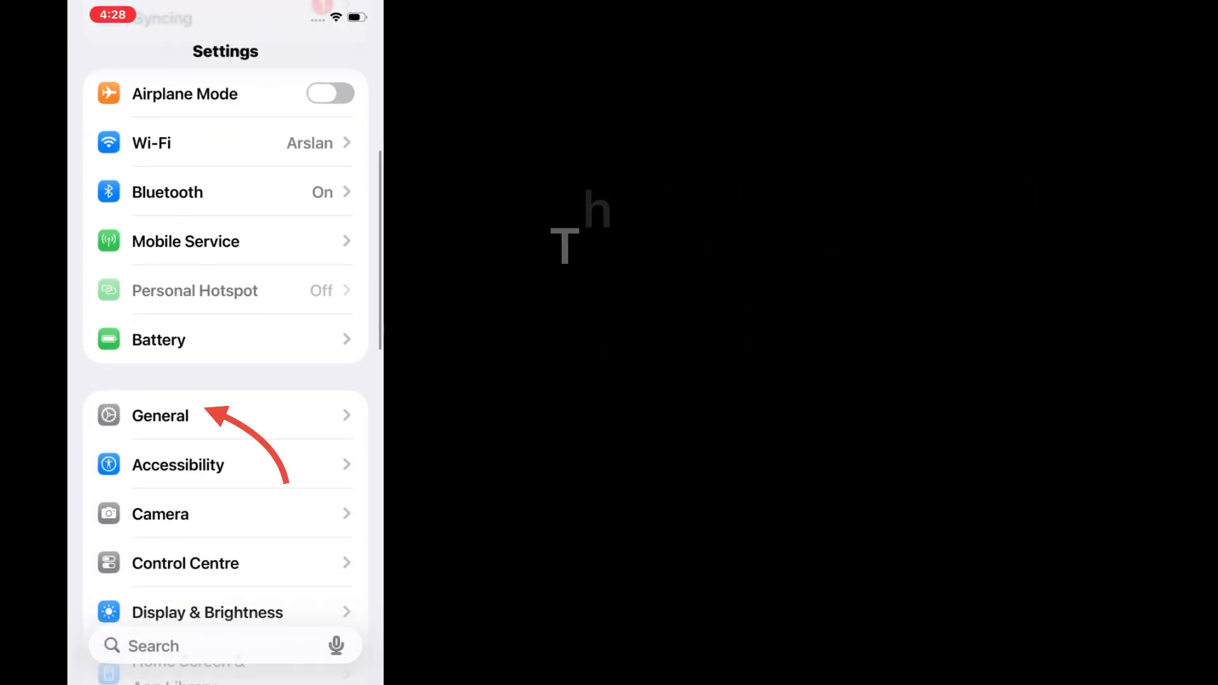
{"action": "left_click", "coordinate": [159, 416]}
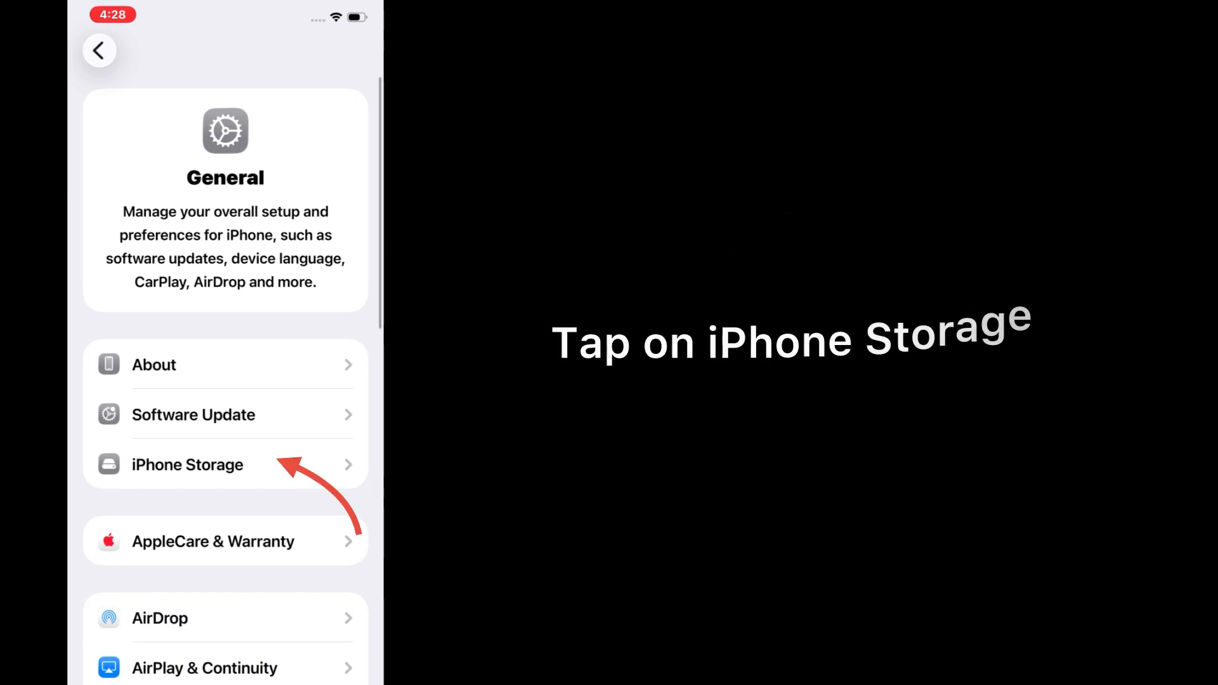
{"action": "left_click", "coordinate": [210, 465]}
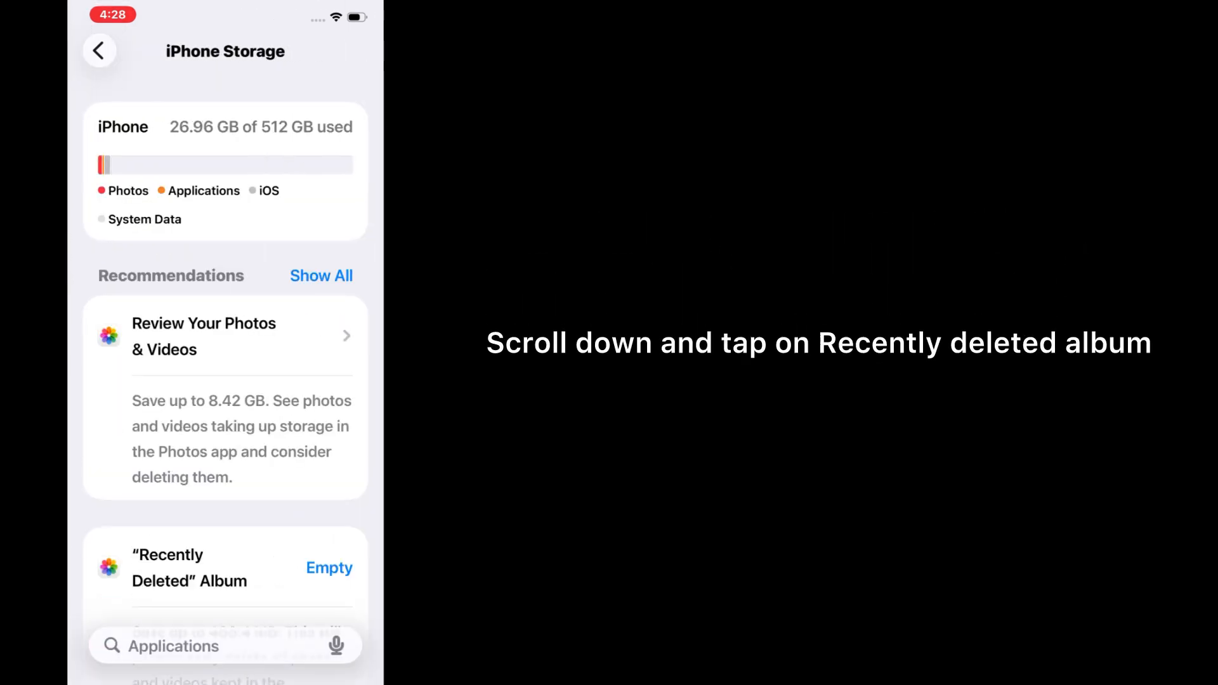
{"action": "scroll", "scroll_direction": "down", "scroll_amount": 3}
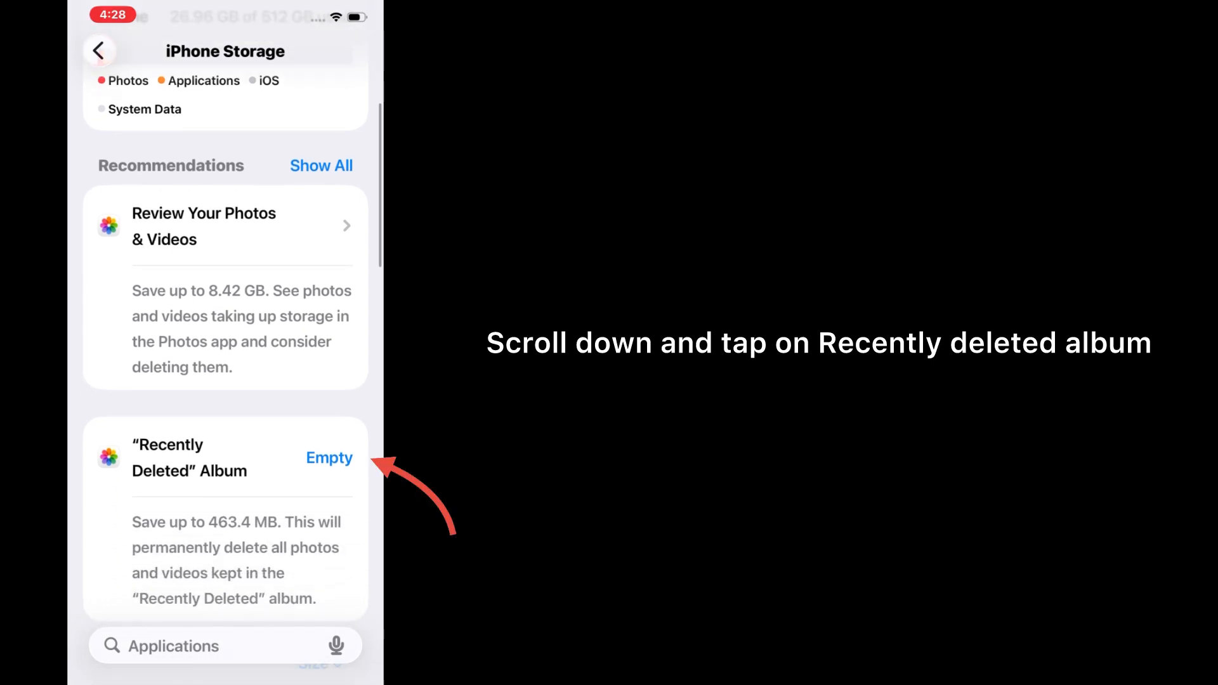
{"action": "left_click", "coordinate": [329, 458]}
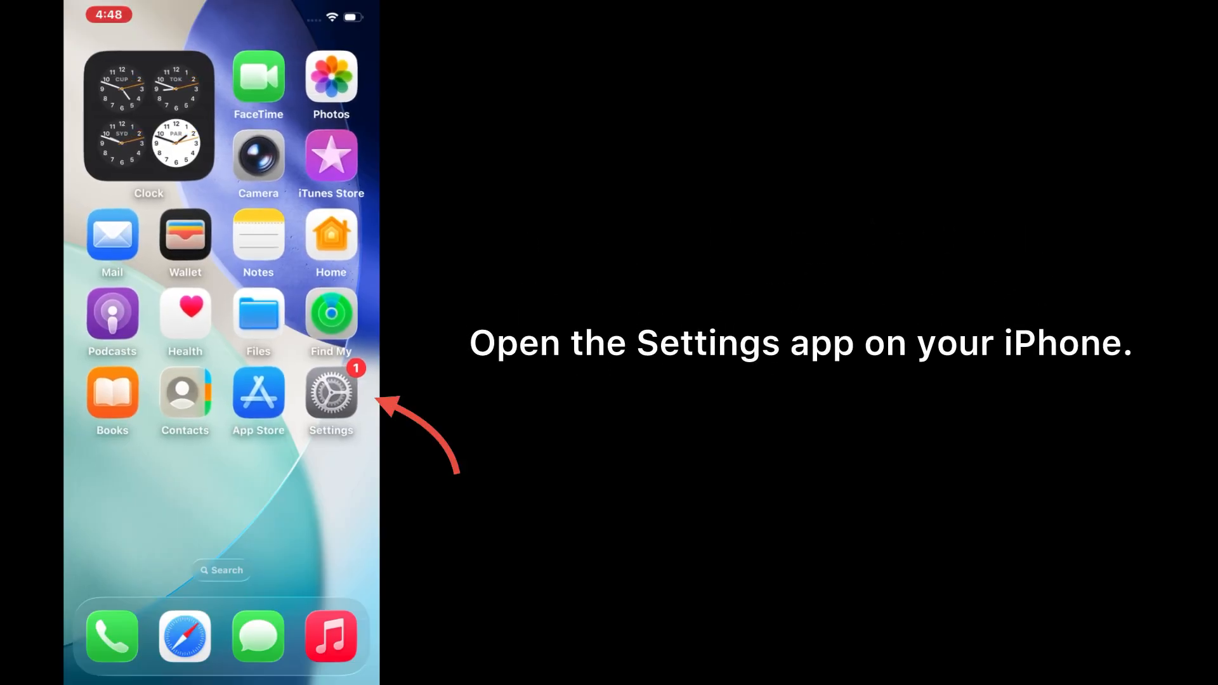
Go to General and open the Transfer or Reset iPhone page
{"action": "left_click", "coordinate": [330, 395]}
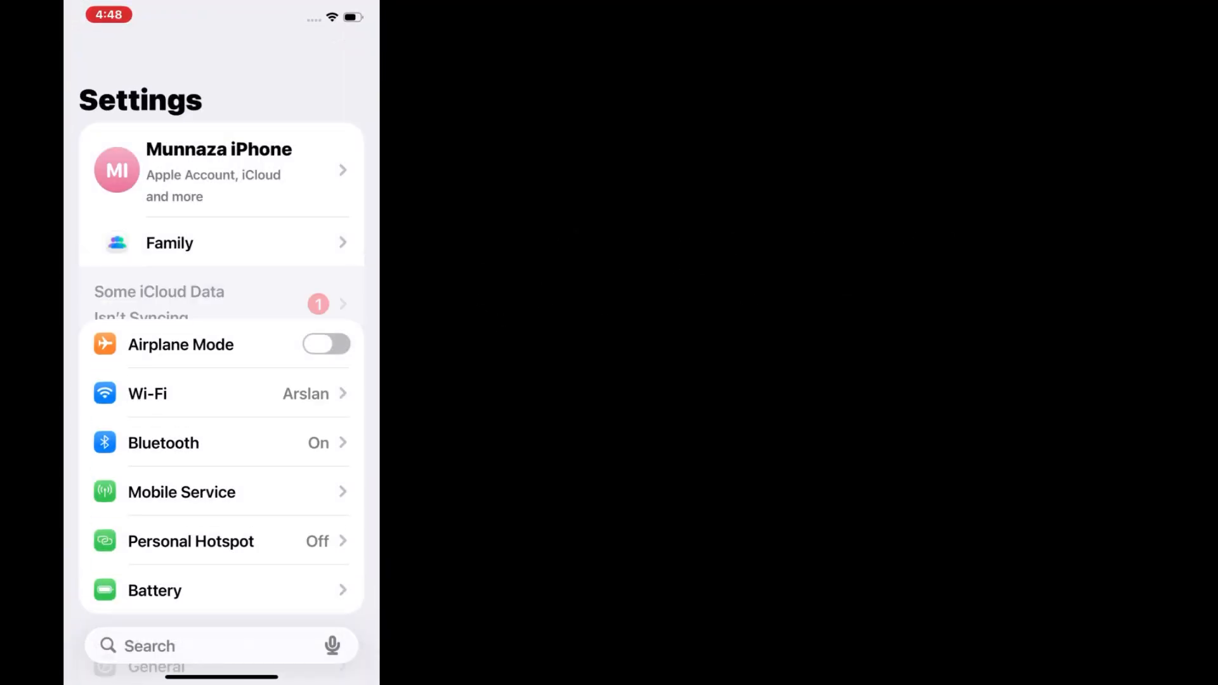
{"action": "scroll", "scroll_direction": "down", "scroll_amount": 3}
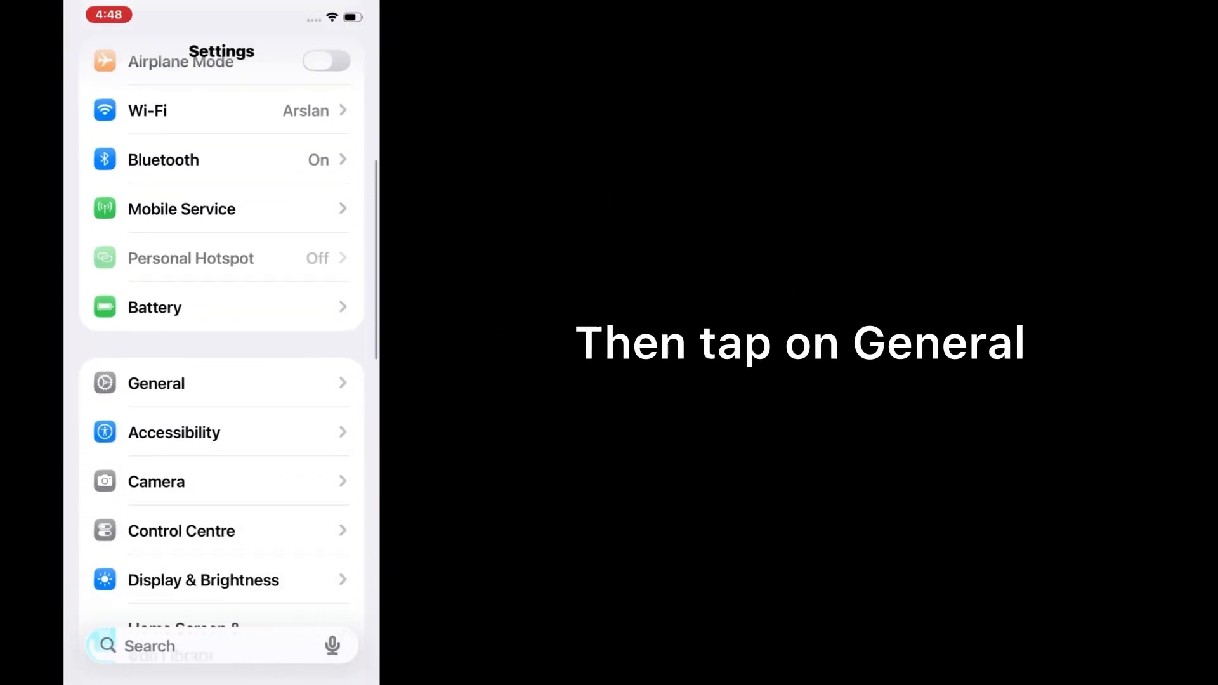
{"action": "scroll", "scroll_direction": "down", "scroll_amount": 3}
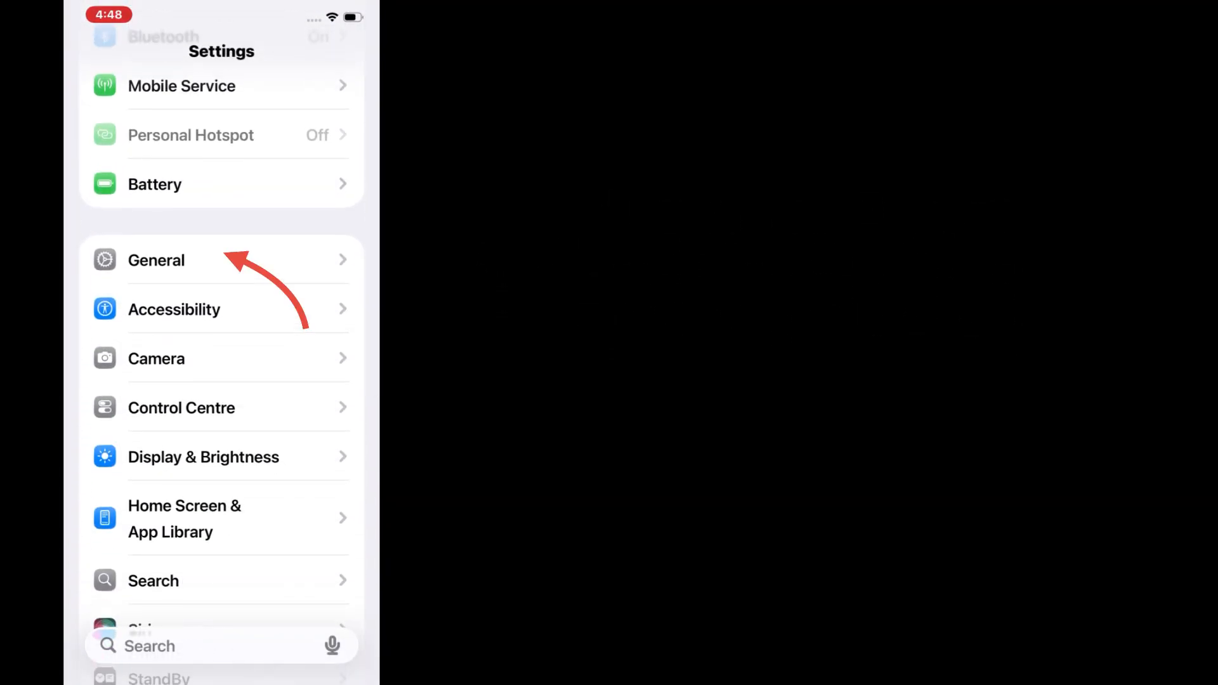
{"action": "left_click", "coordinate": [156, 260]}
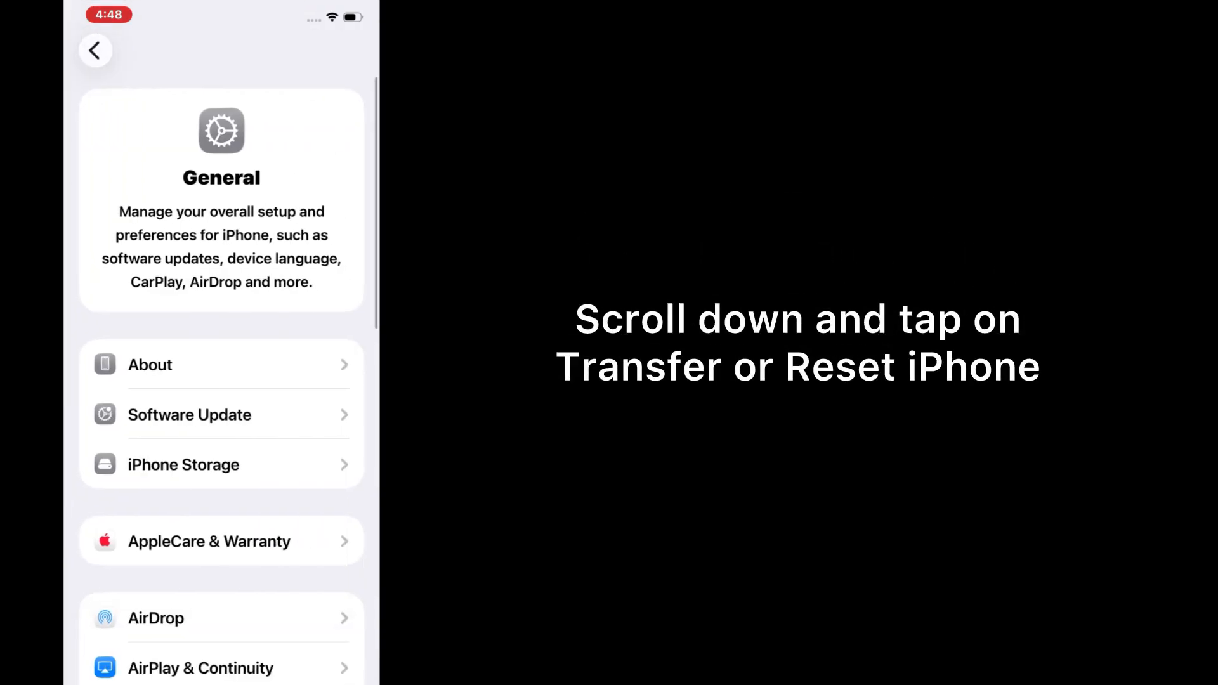
{"action": "scroll", "scroll_direction": "down", "scroll_amount": 3}
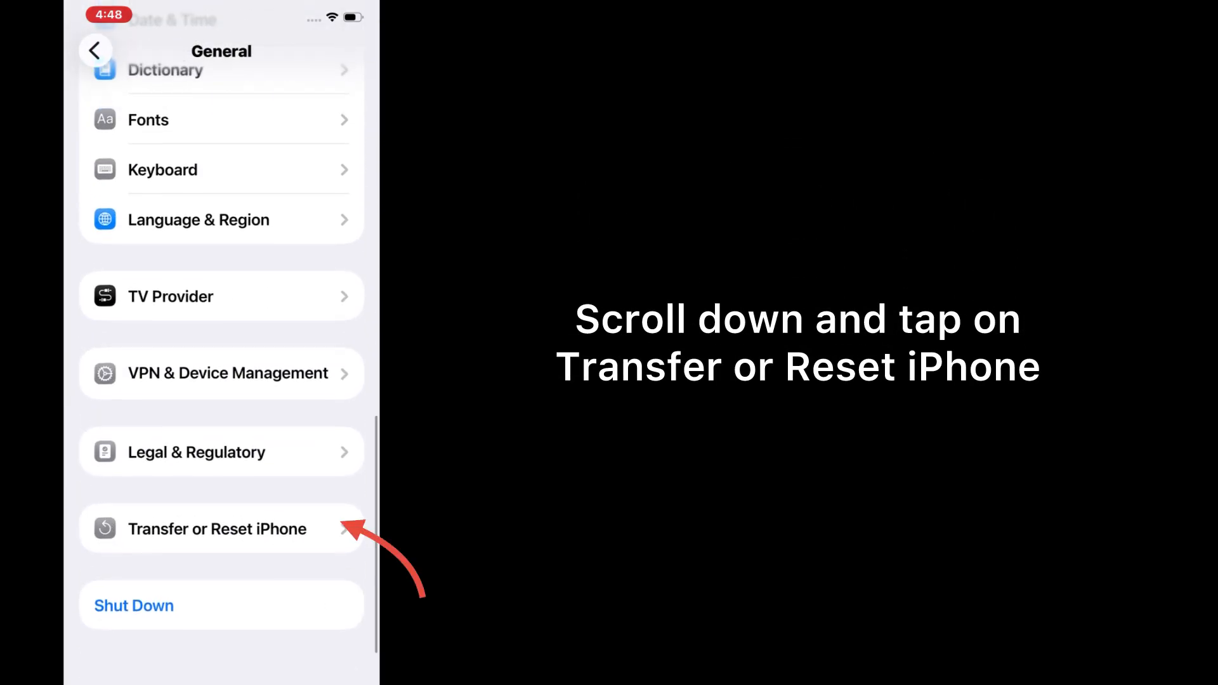
{"action": "left_click", "coordinate": [216, 529]}
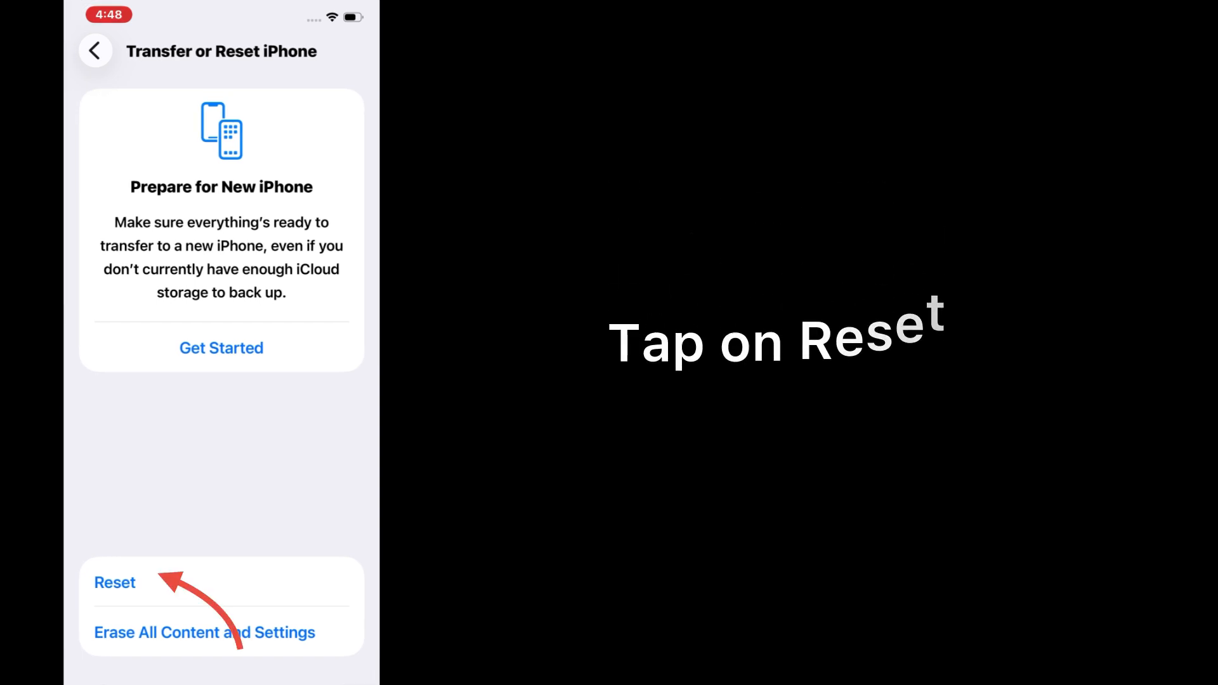
Choose Reset > Reset All Settings and confirm it in the alert
{"action": "left_click", "coordinate": [114, 583]}
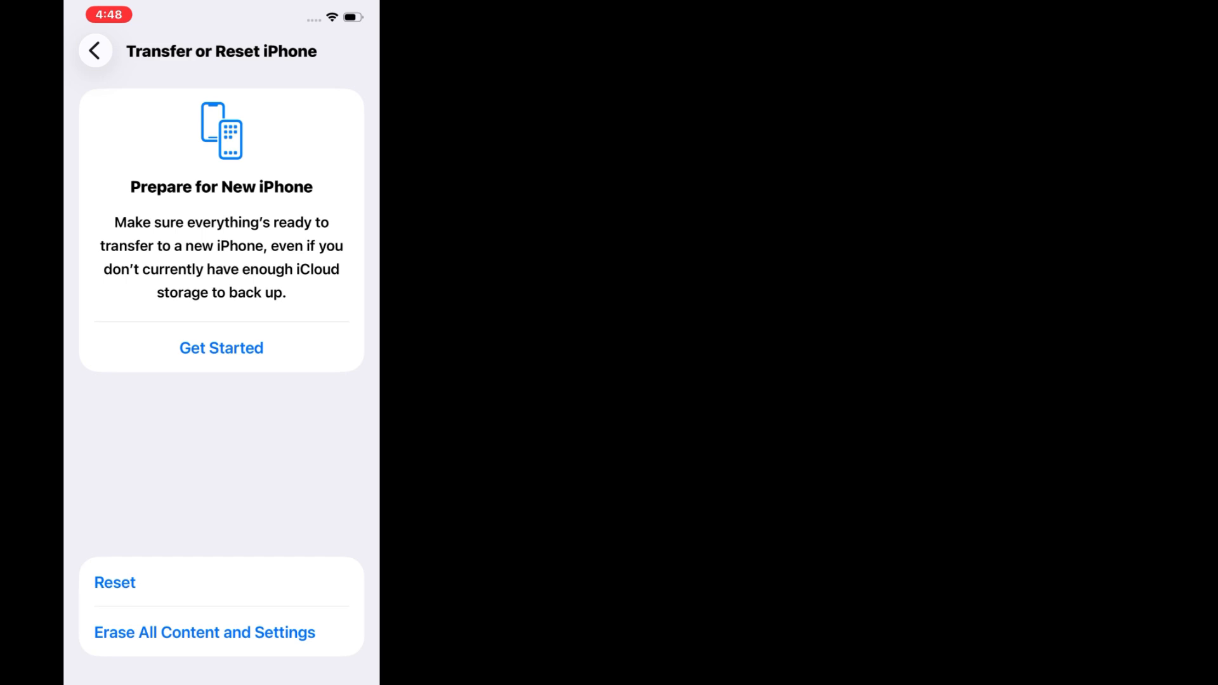
{"action": "left_click", "coordinate": [204, 632]}
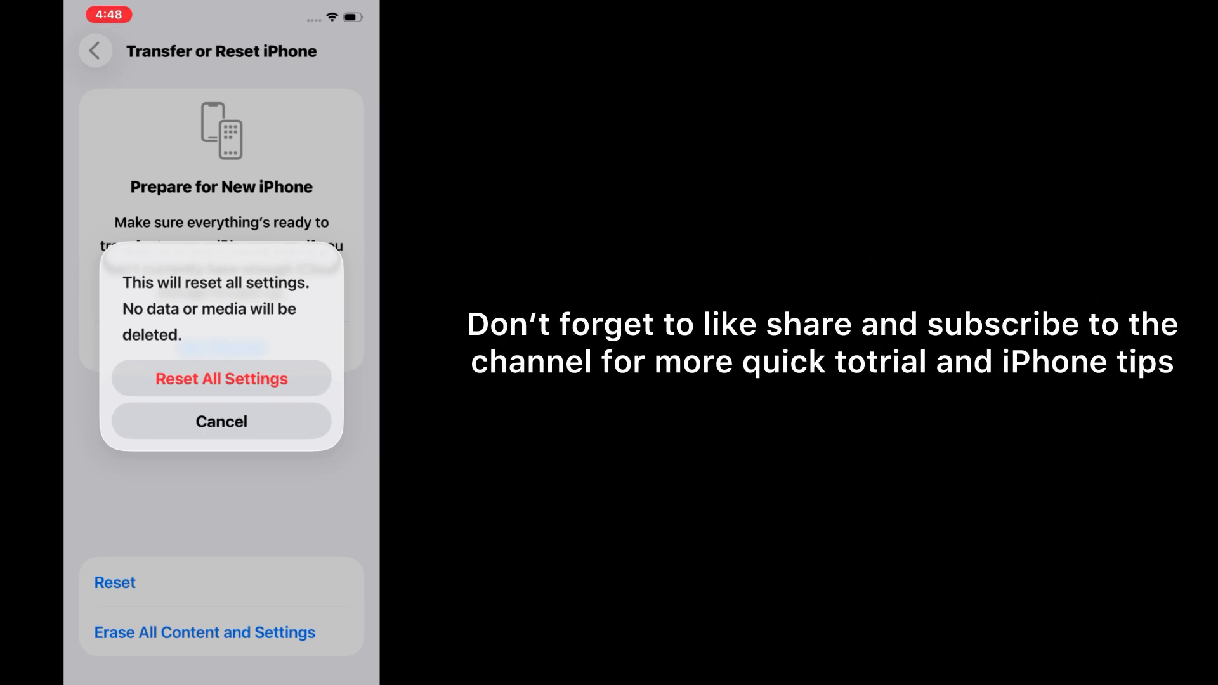
{"action": "left_click", "coordinate": [221, 421]}
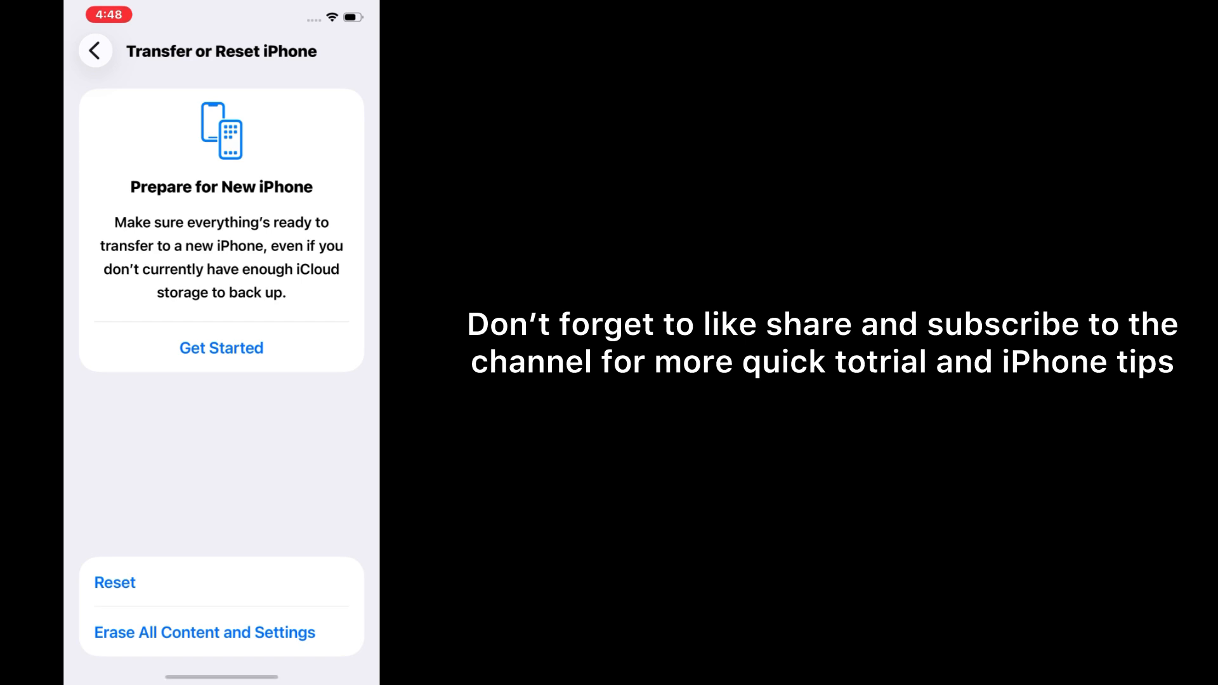